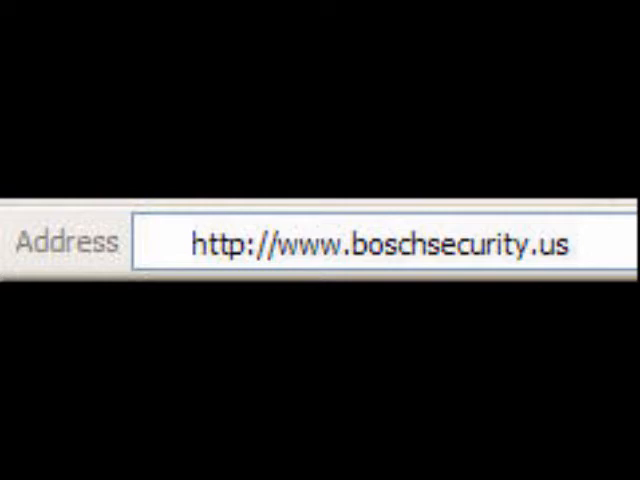
type("https://activation.boschsecurity.com/")
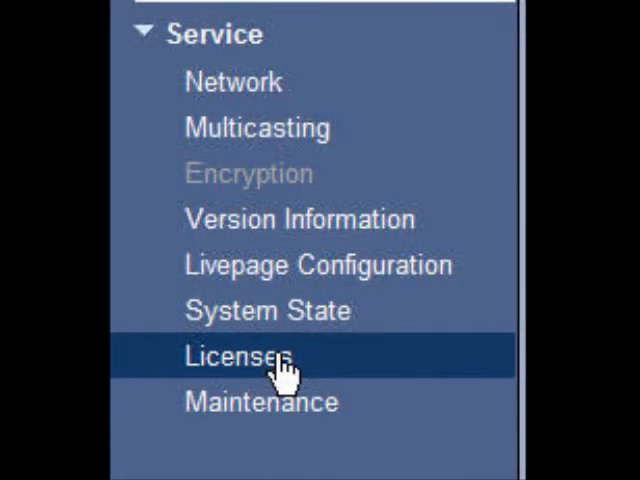
Select Licenses under Service in the encoder's left navigation.
left_click(242, 356)
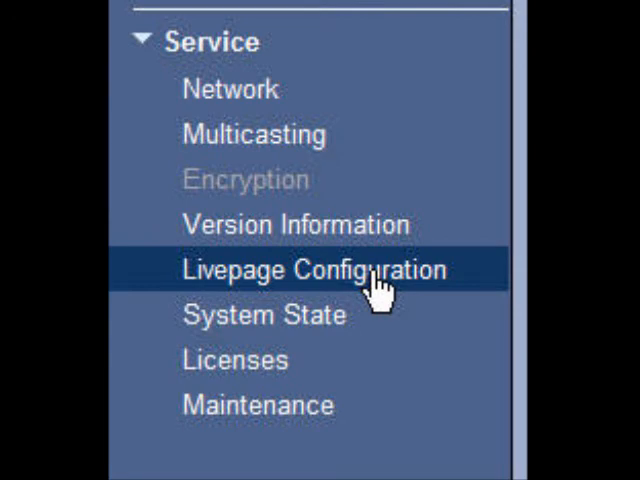
Select Livepage Configuration under Service in the left navigation.
left_click(312, 269)
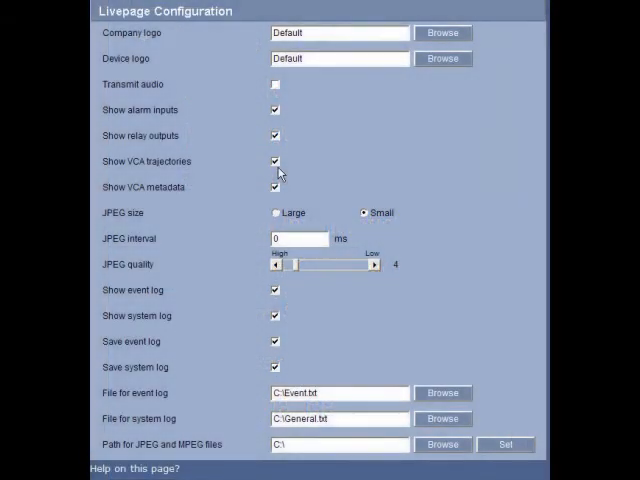